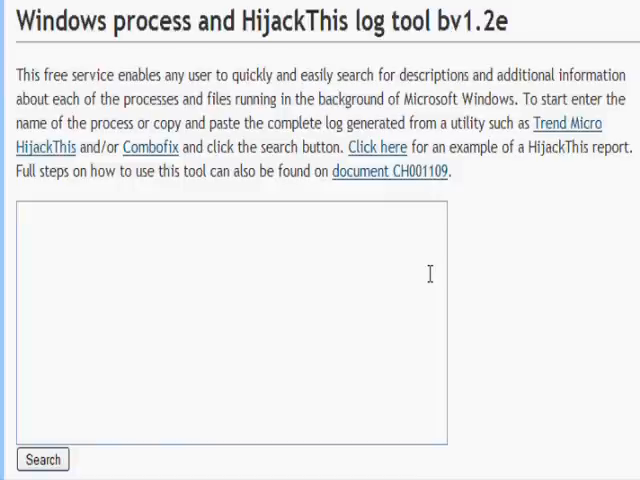
Place the cursor in the log text box ready to paste the HijackThis log
click(20, 210)
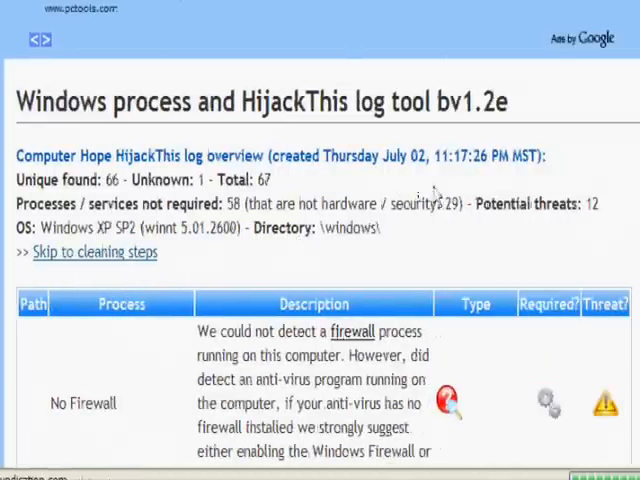
scroll(down, 3)
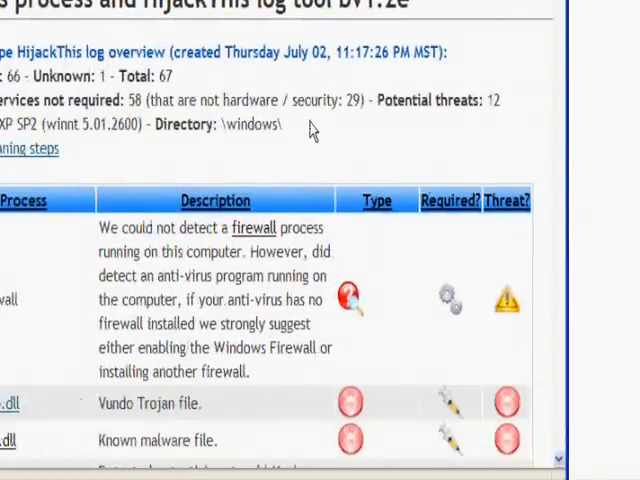
scroll(up, 3)
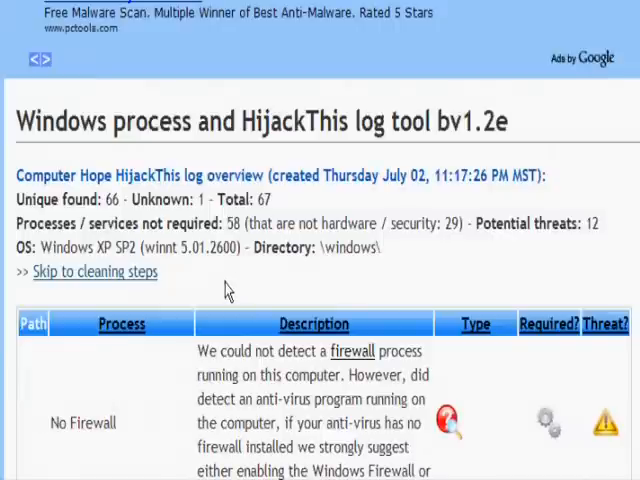
scroll(down, 3)
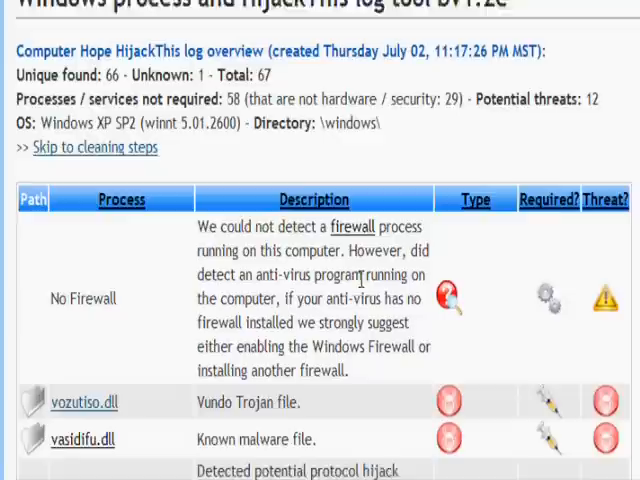
scroll(down, 3)
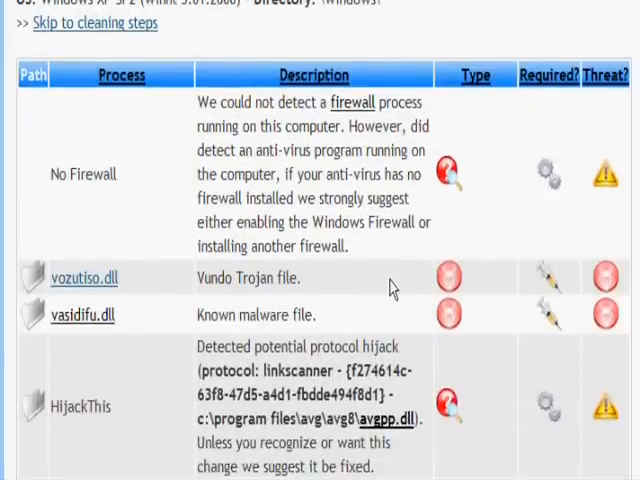
scroll(down, 3)
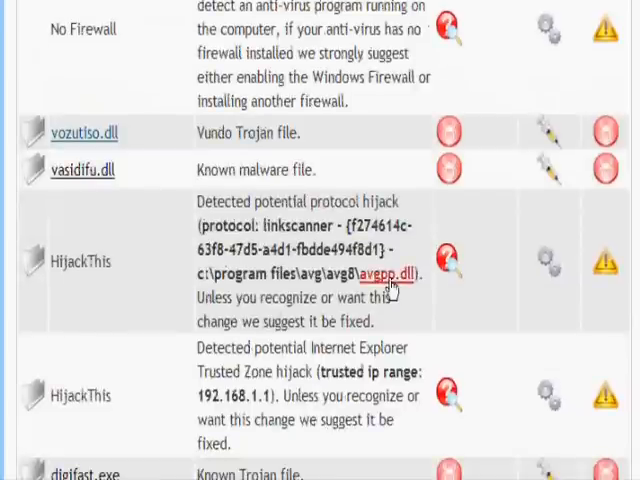
scroll(down, 3)
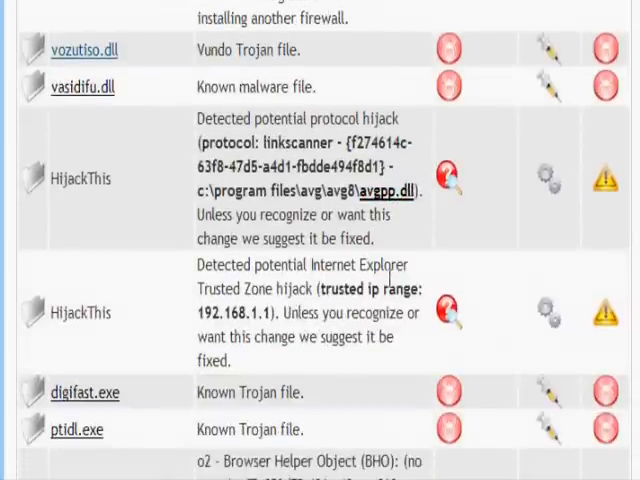
scroll(down, 3)
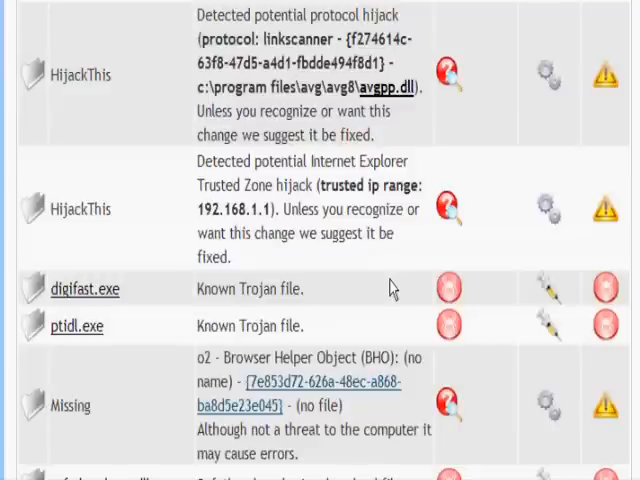
scroll(down, 3)
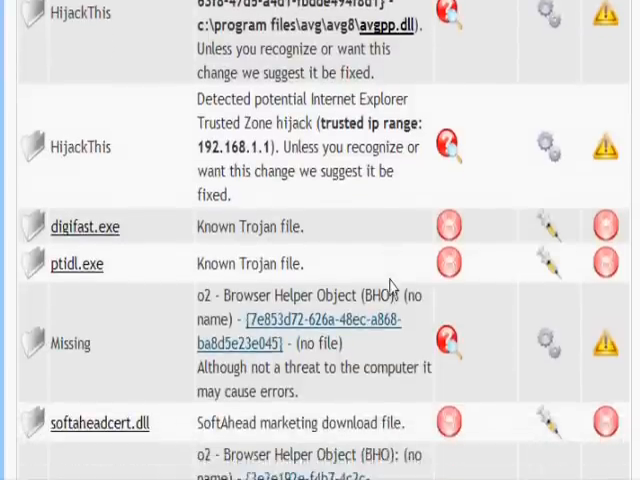
scroll(down, 3)
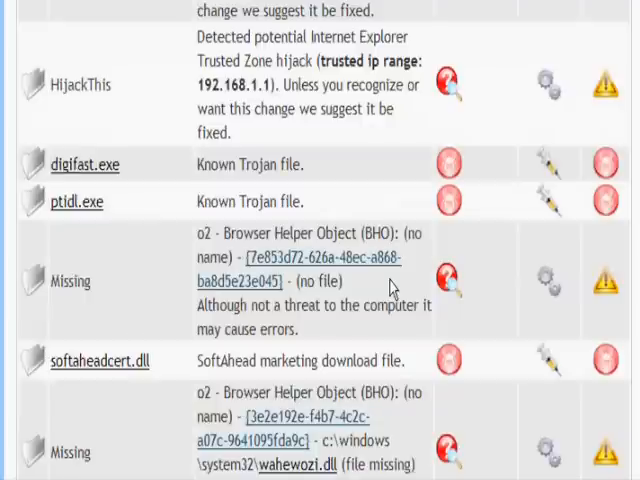
scroll(down, 3)
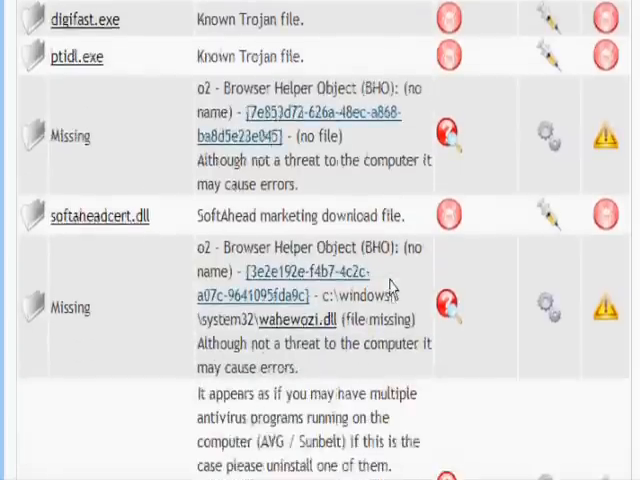
scroll(down, 3)
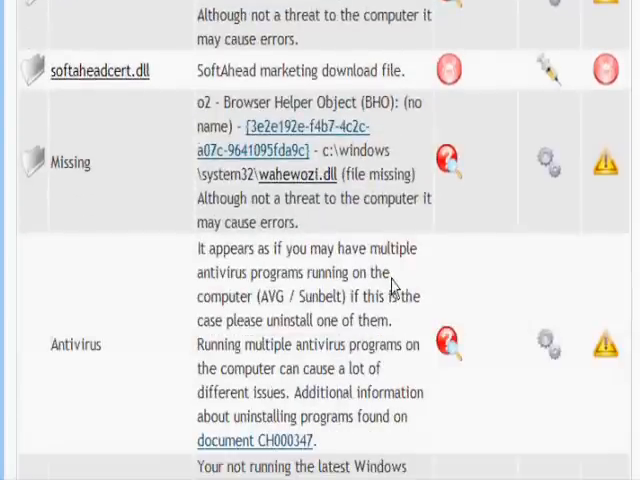
scroll(down, 3)
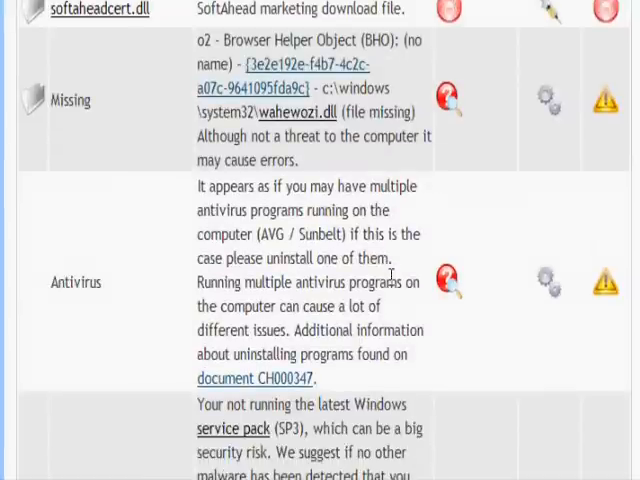
scroll(up, 3)
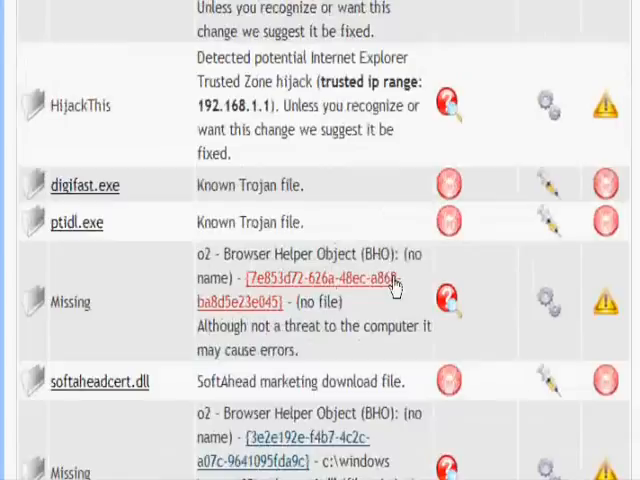
scroll(up, 3)
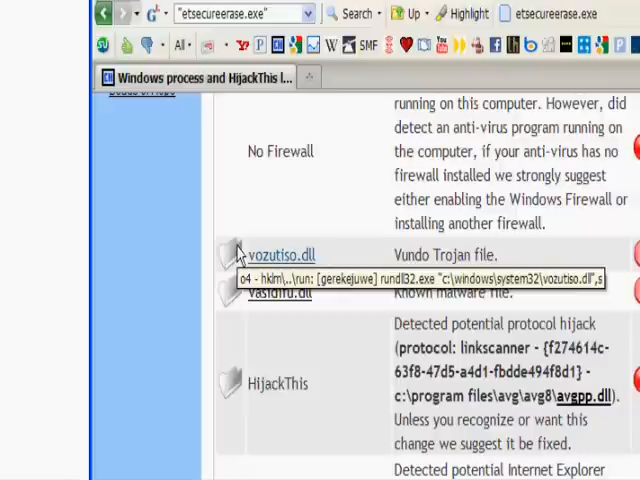
mouse_move(240, 292)
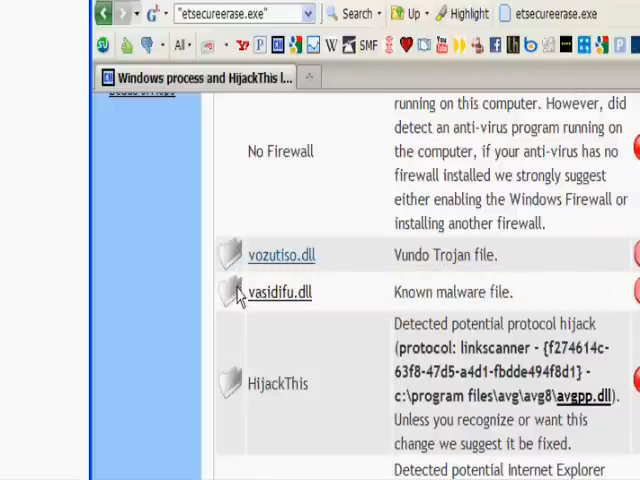
mouse_move(280, 292)
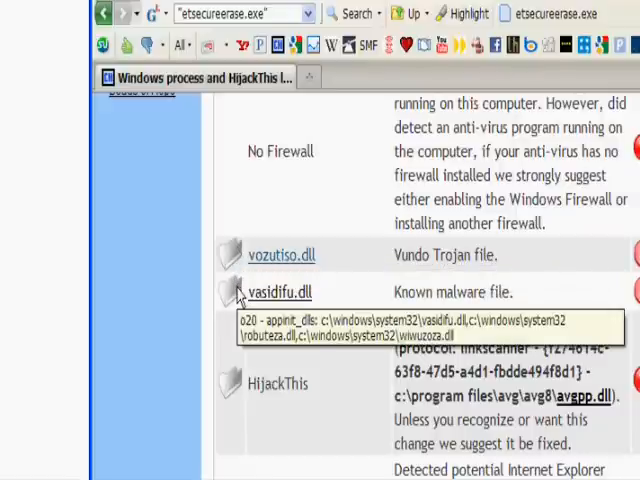
scroll(down, 3)
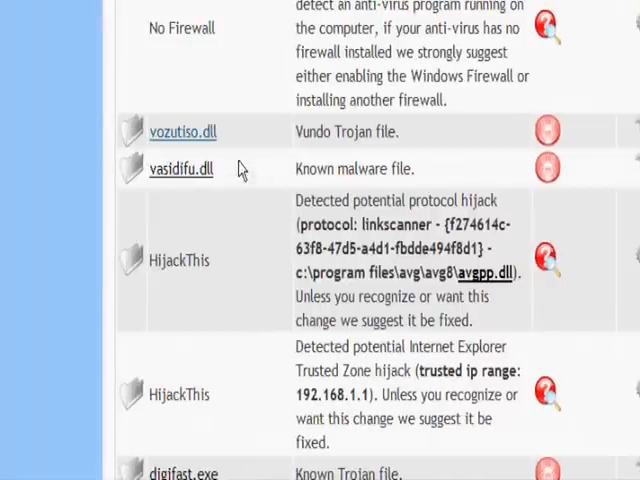
mouse_move(184, 132)
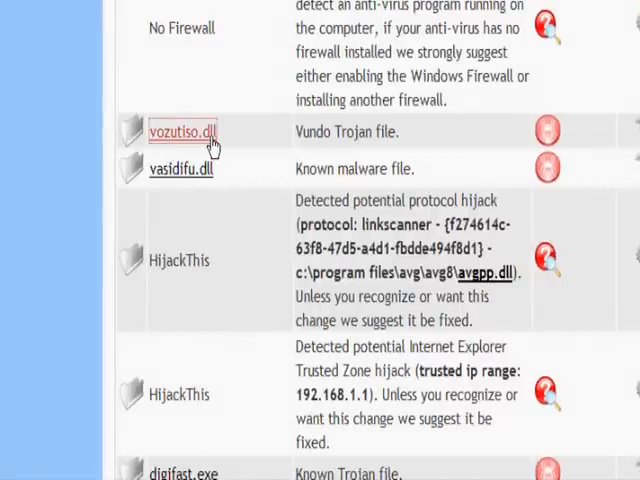
View the vozutiso.dll details page through its HijackThis instructions, related dictionary definitions and other services
click(180, 132)
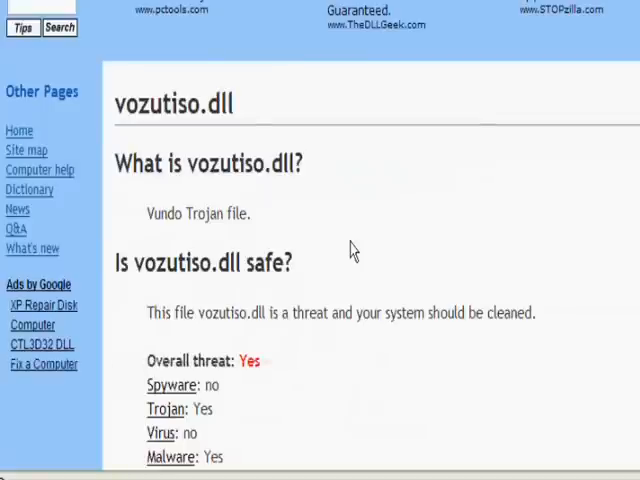
scroll(down, 3)
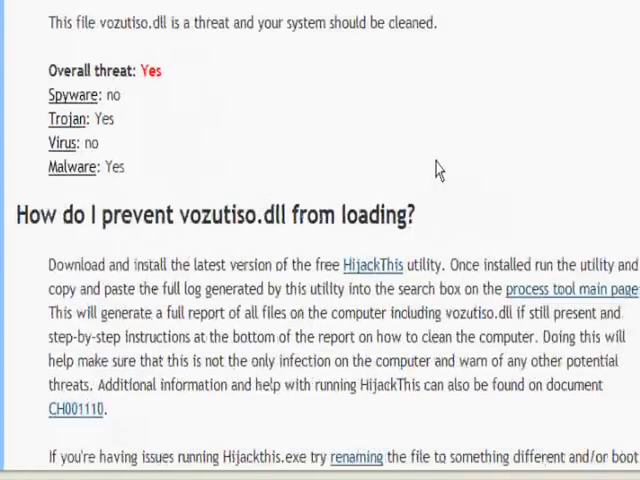
scroll(down, 3)
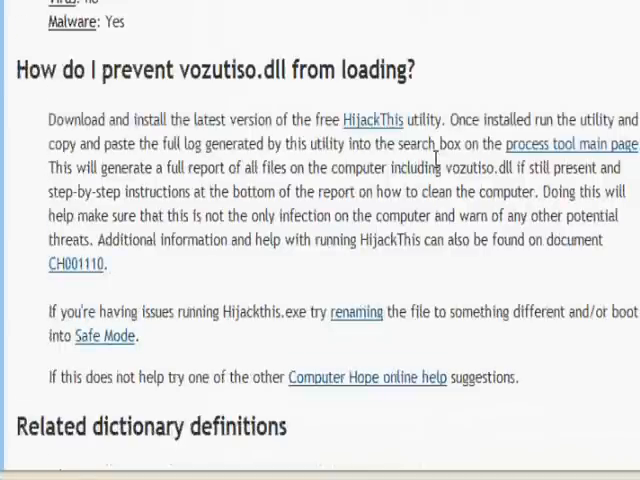
scroll(down, 3)
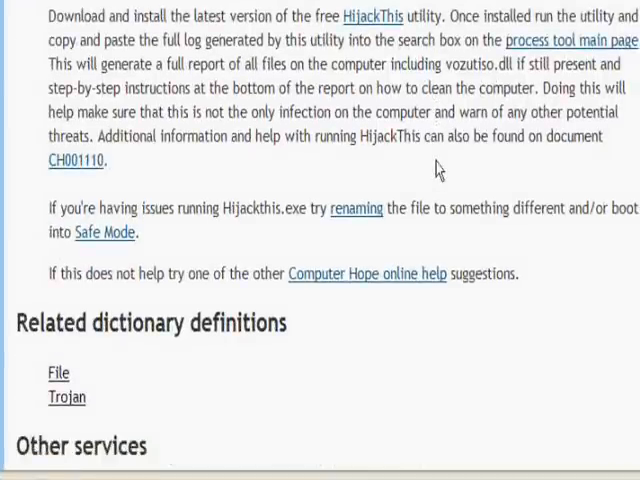
scroll(down, 3)
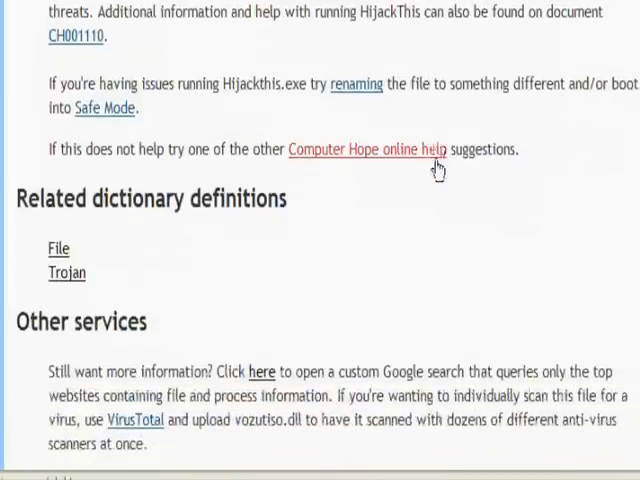
scroll(down, 3)
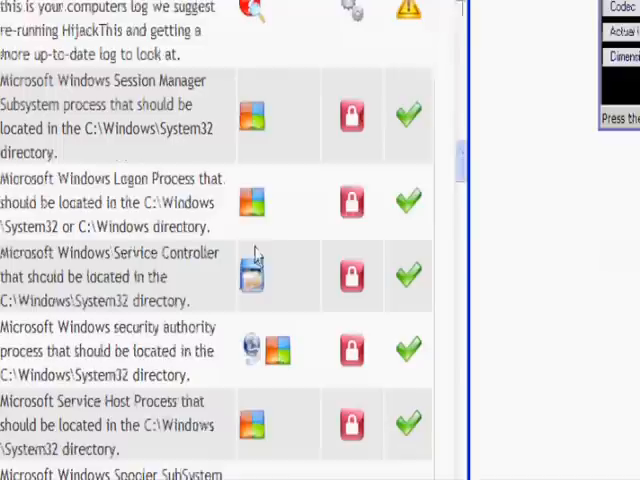
mouse_move(252, 350)
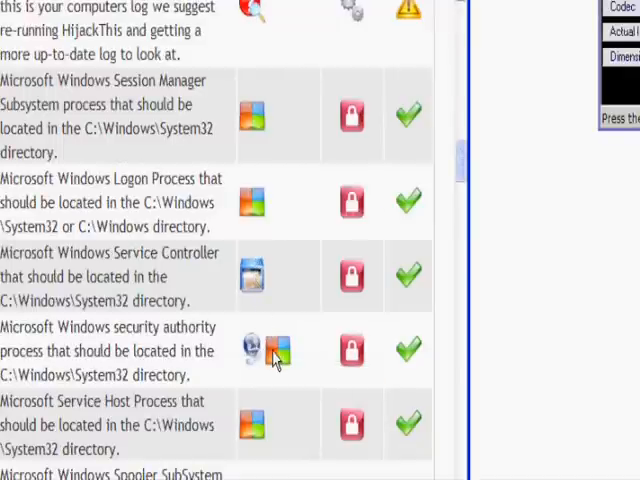
mouse_move(278, 352)
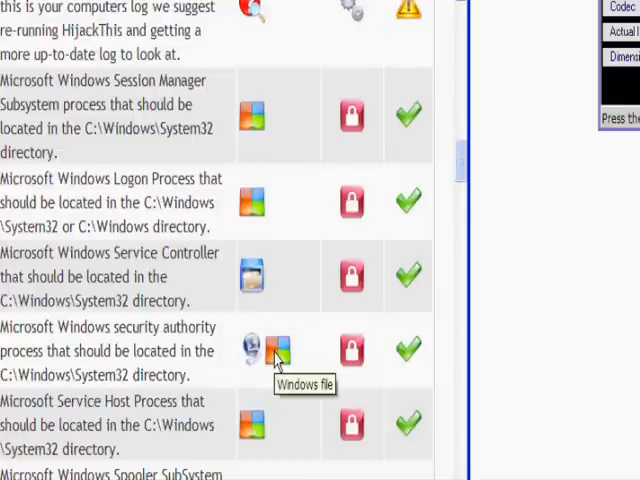
Scroll the process table down to the Creative Prodikeys row while reading the icon tooltips
scroll(down, 3)
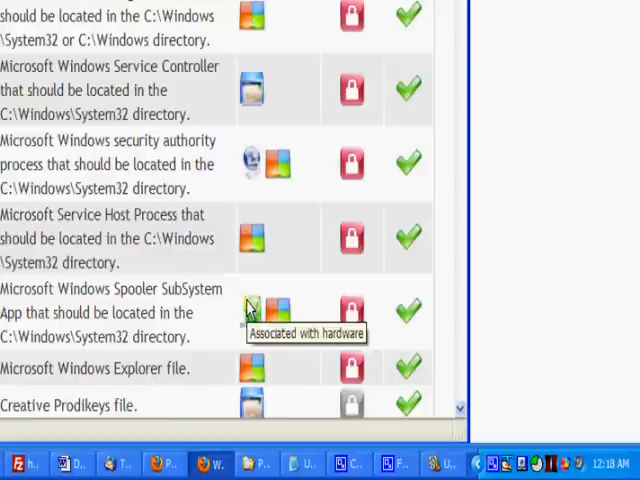
mouse_move(278, 352)
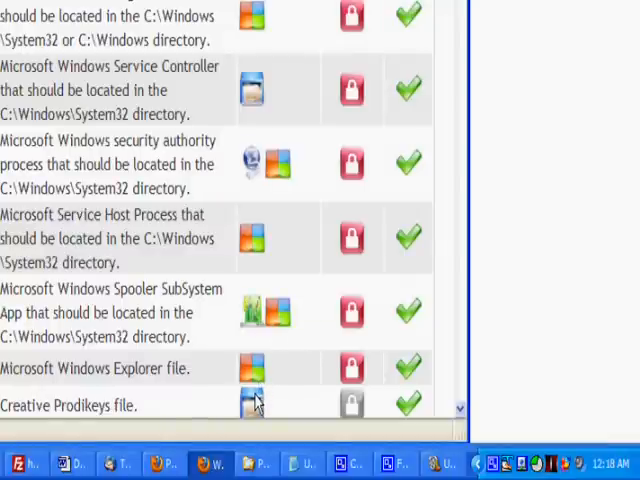
mouse_move(318, 384)
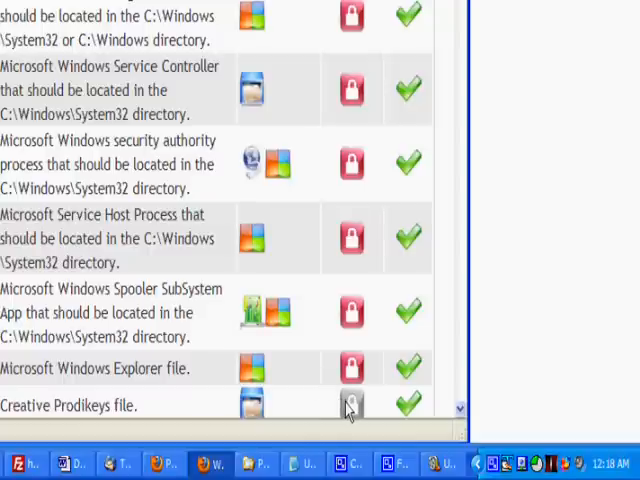
mouse_move(350, 404)
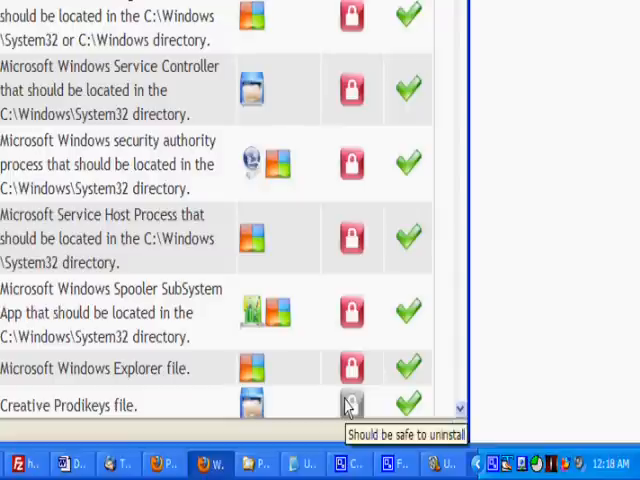
mouse_move(352, 368)
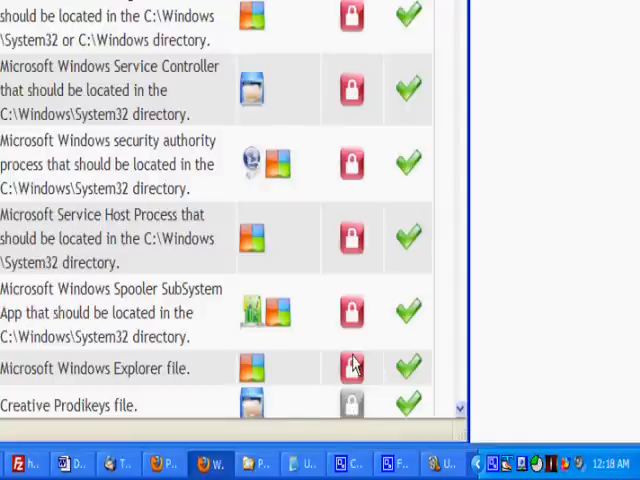
mouse_move(352, 368)
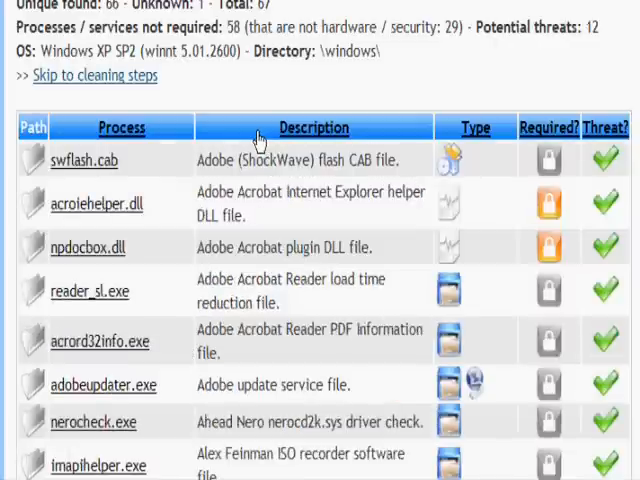
mouse_move(184, 132)
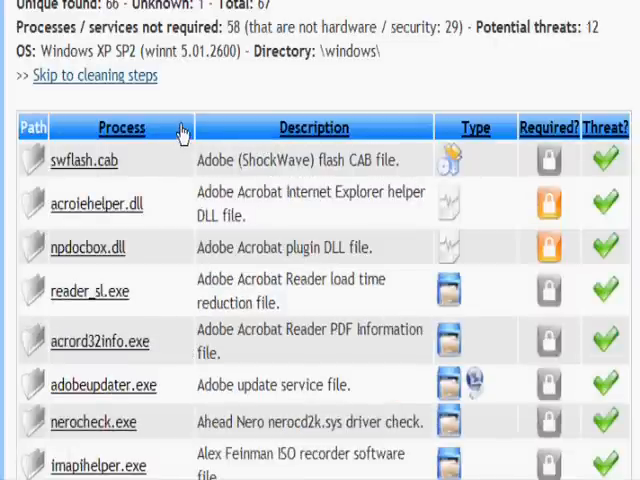
Scroll through the flagged Trojan and malware entries now sorted to the top of the table
scroll(down, 3)
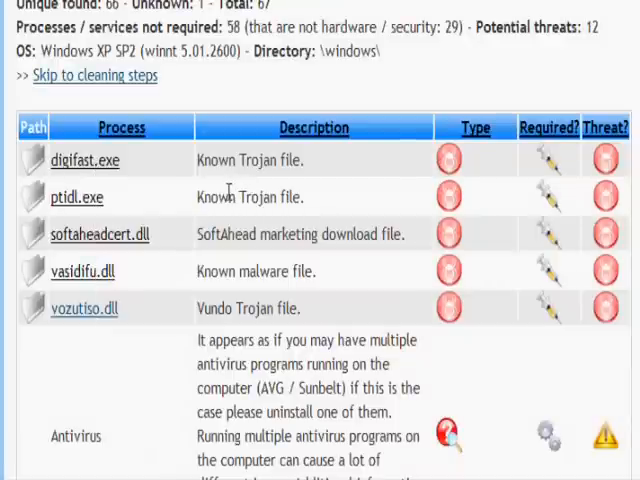
scroll(down, 3)
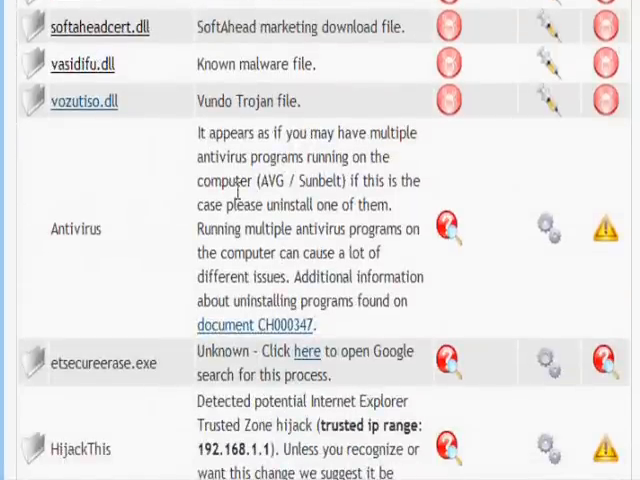
scroll(down, 3)
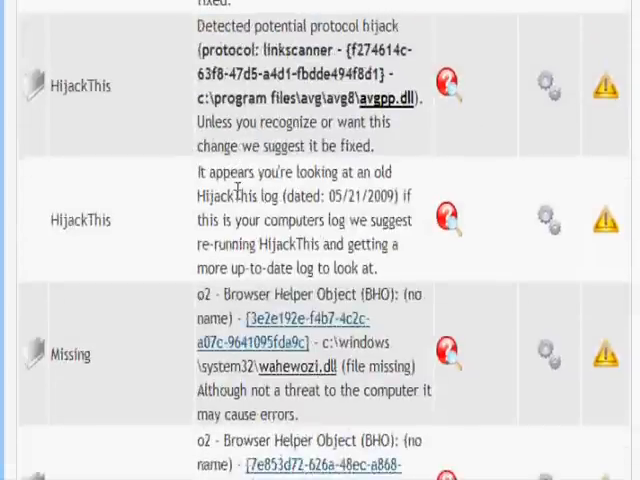
scroll(up, 3)
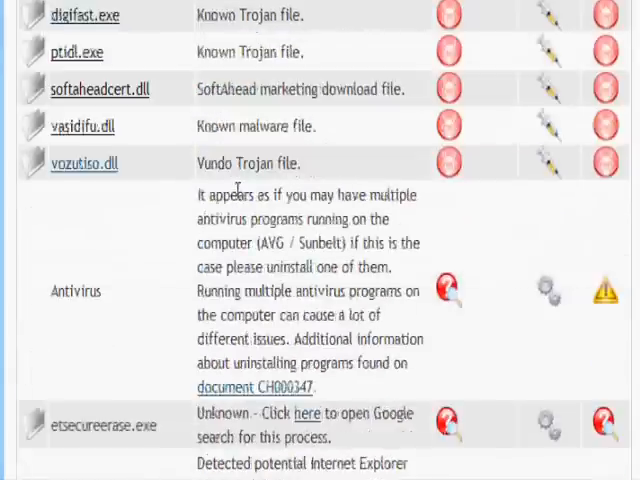
scroll(up, 3)
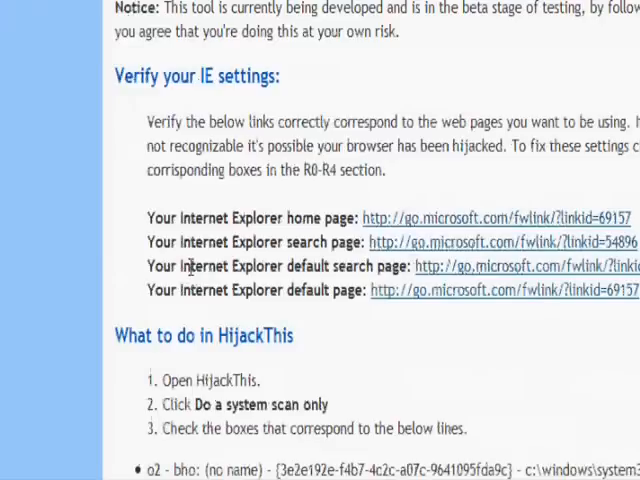
Bring the Getting your system clean section with Verify your IE settings into view
scroll(up, 3)
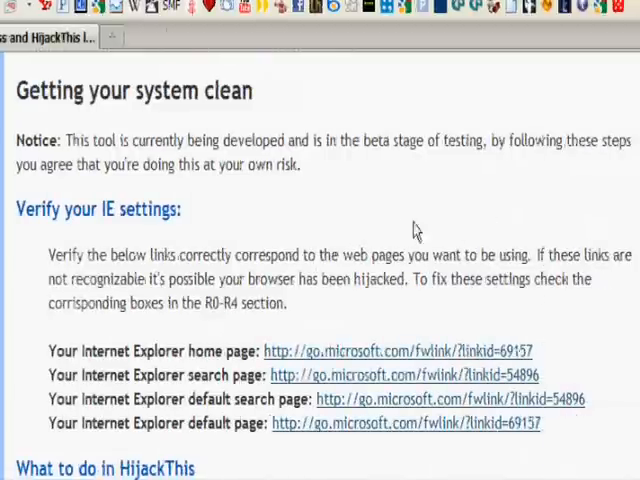
mouse_move(416, 258)
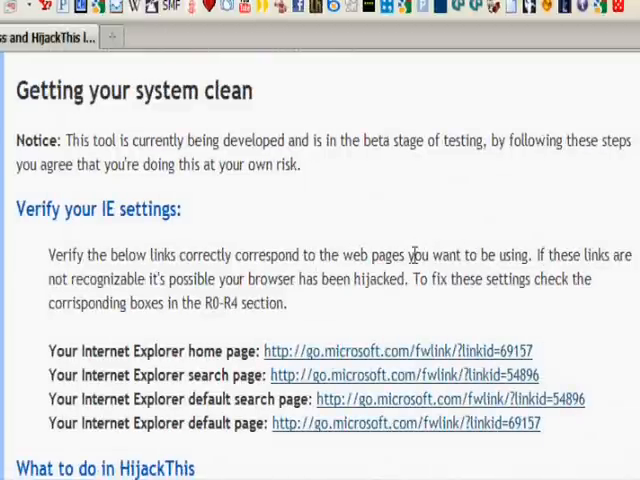
mouse_move(408, 320)
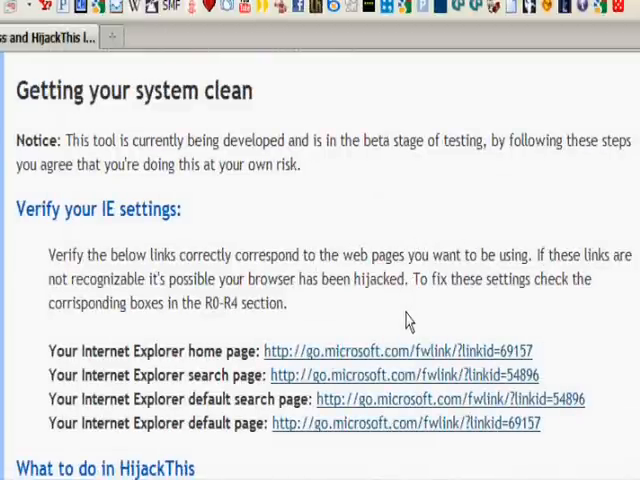
scroll(down, 3)
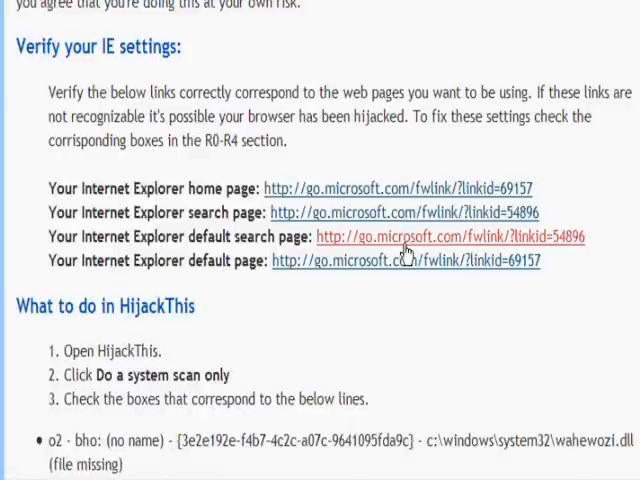
Scroll past the What to do in HijackThis steps down to the Delete files list
scroll(down, 3)
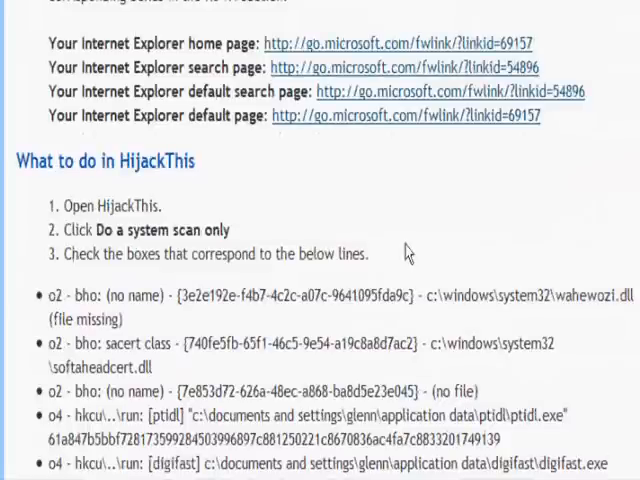
scroll(down, 3)
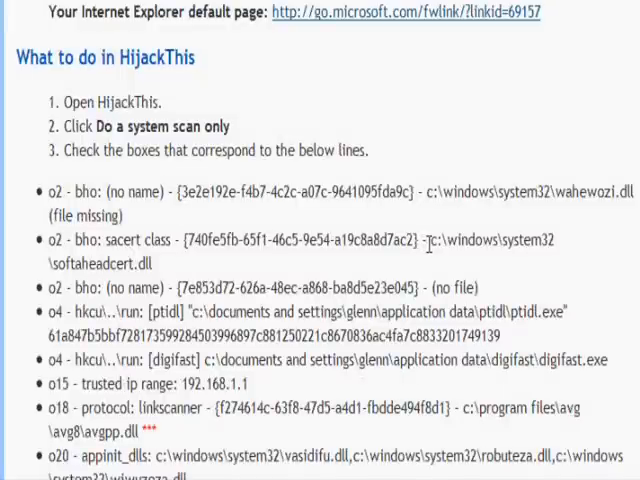
scroll(down, 3)
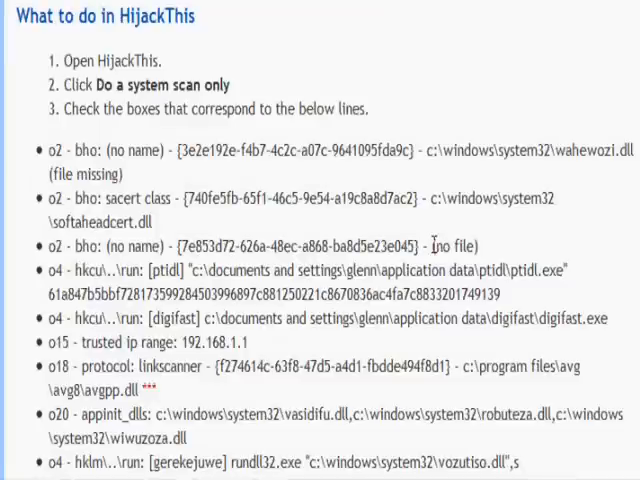
scroll(down, 3)
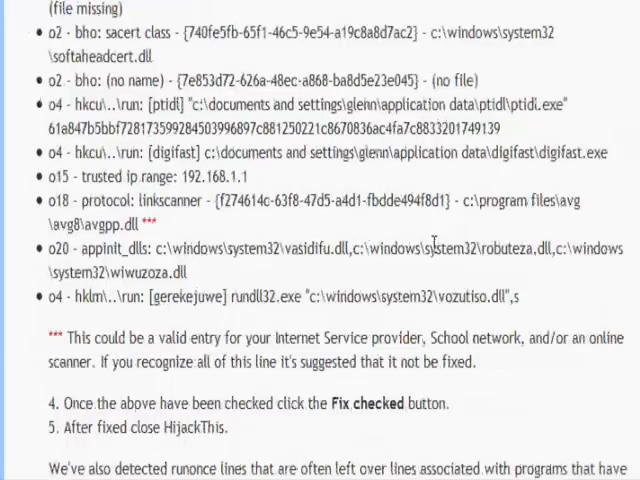
scroll(down, 3)
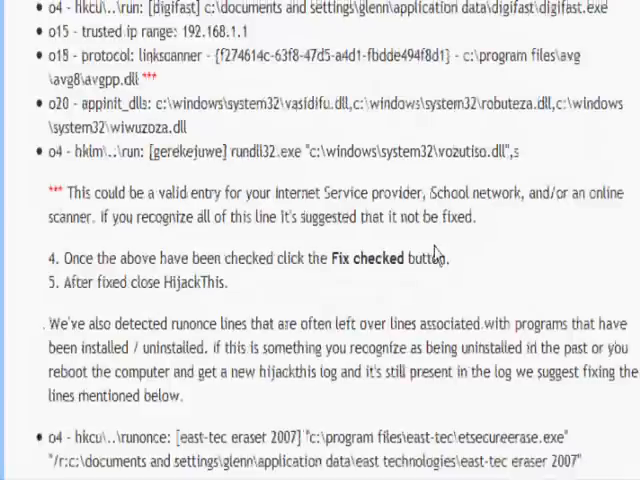
scroll(down, 3)
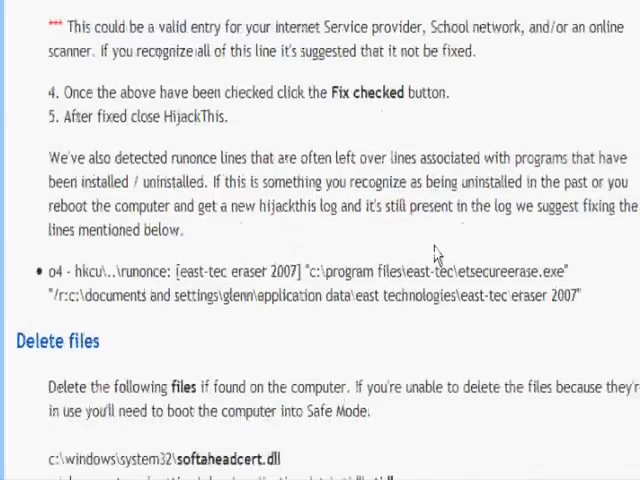
Scroll past the Delete files list to the Additional malware scans and browser plugin advice
scroll(down, 3)
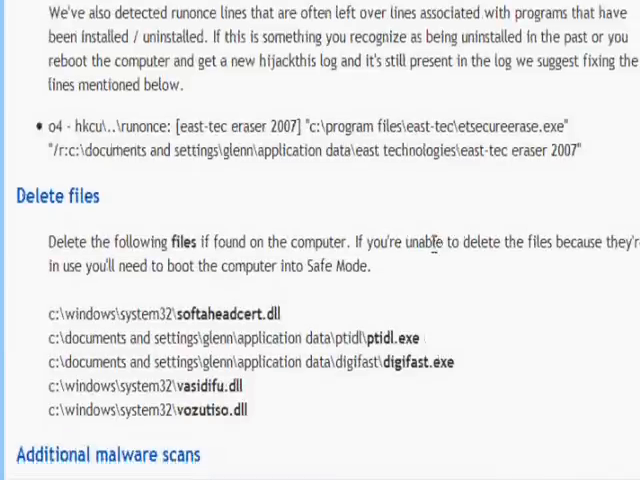
scroll(down, 3)
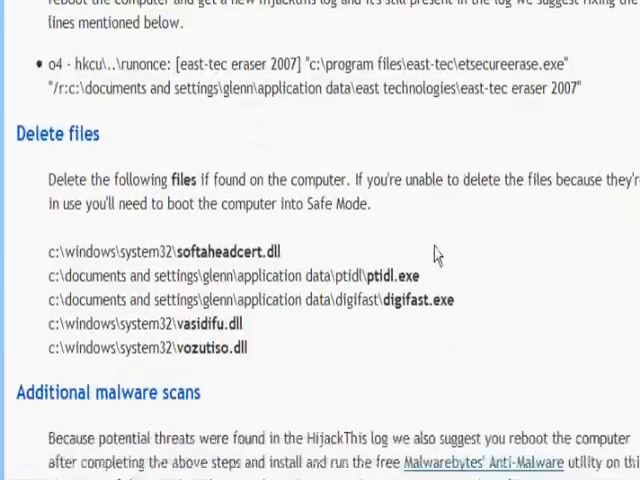
scroll(down, 3)
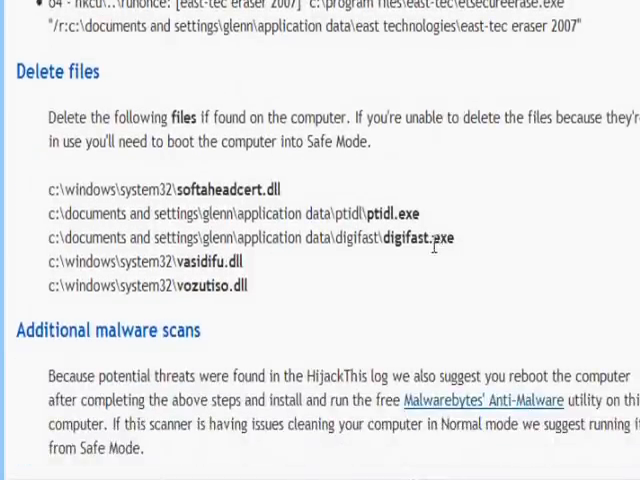
scroll(down, 3)
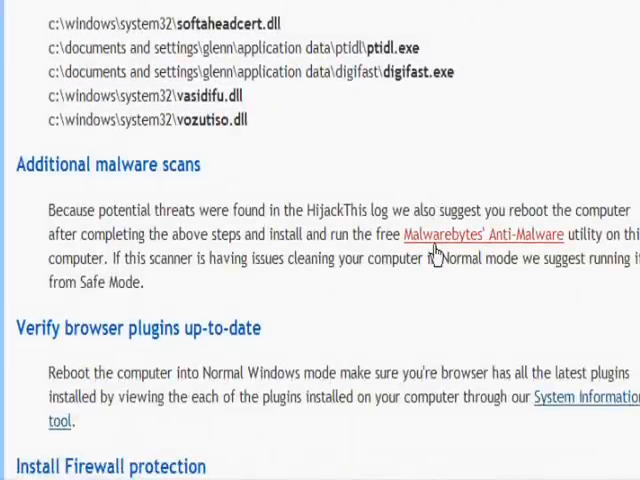
Scroll through the firewall, WOT, updates and Re-check sections to the Report saved link with HTML and BBC codes
scroll(down, 3)
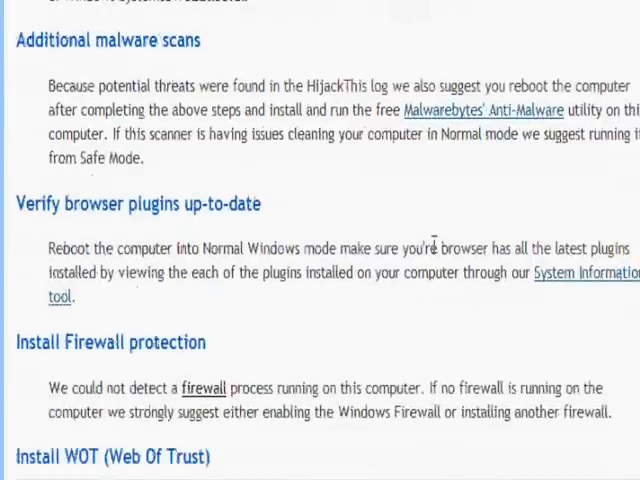
scroll(down, 3)
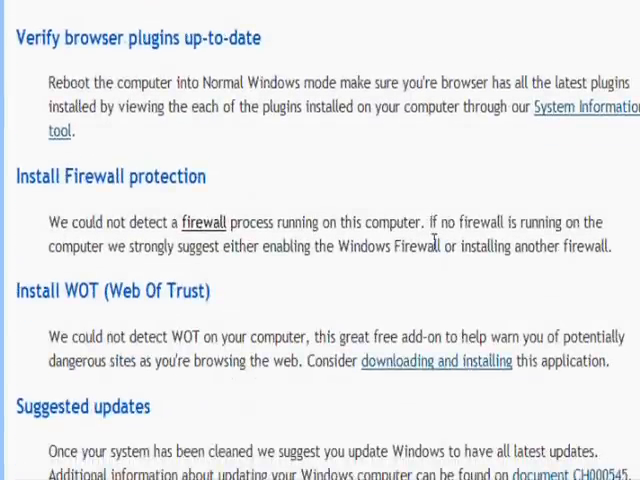
scroll(down, 3)
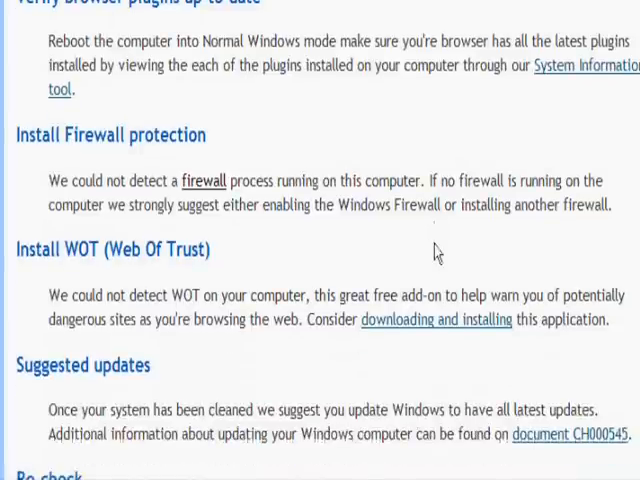
scroll(down, 3)
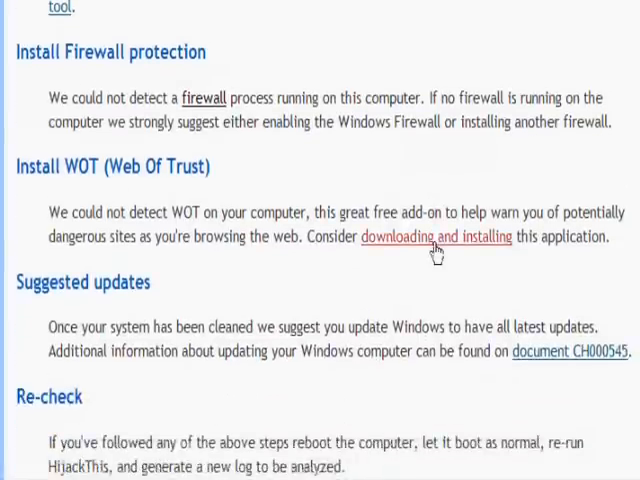
scroll(down, 3)
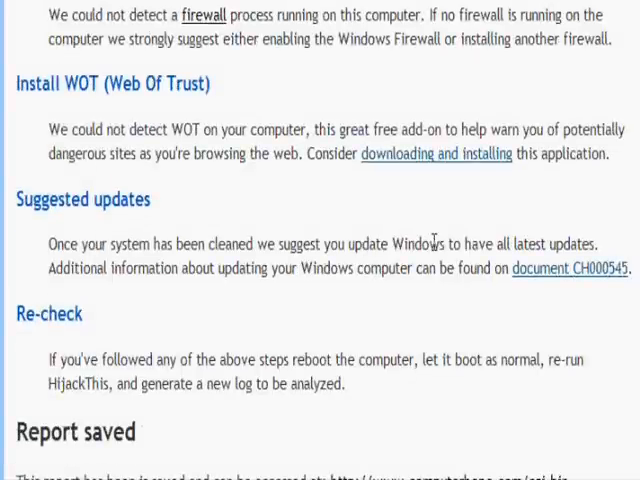
scroll(down, 3)
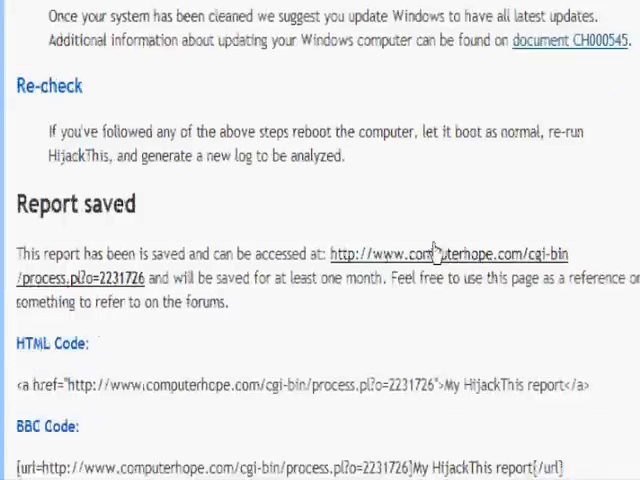
scroll(up, 3)
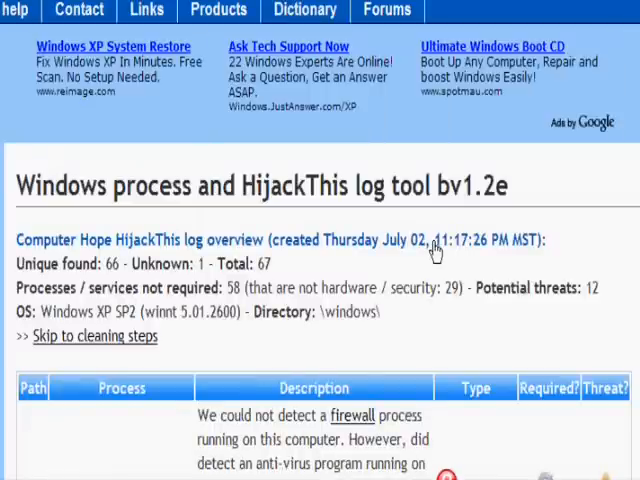
Scroll the report to show the saved-report link with its HTML and BBC codes again
scroll(down, 3)
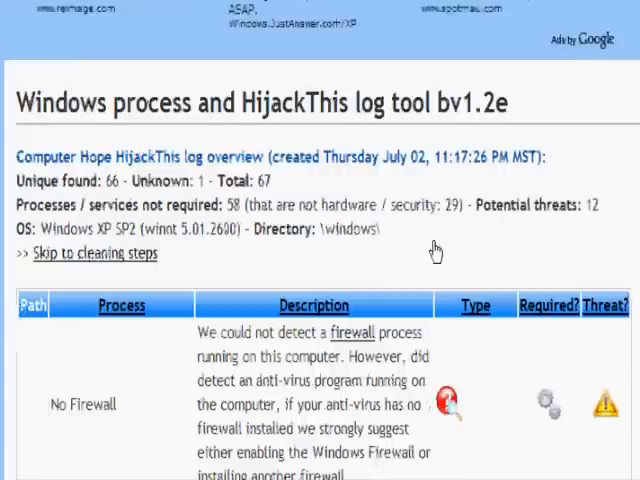
scroll(down, 3)
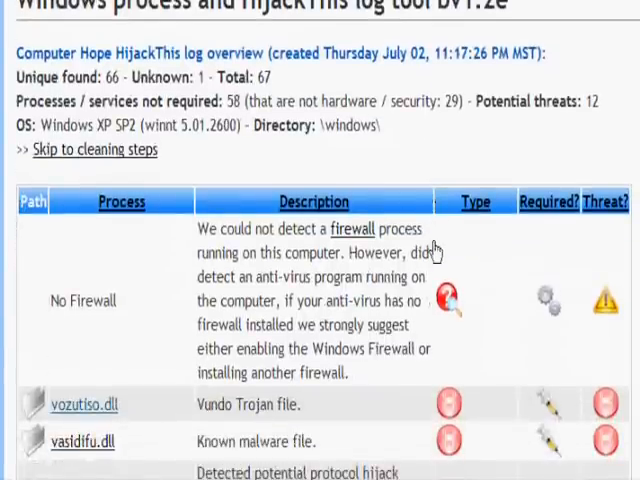
scroll(down, 3)
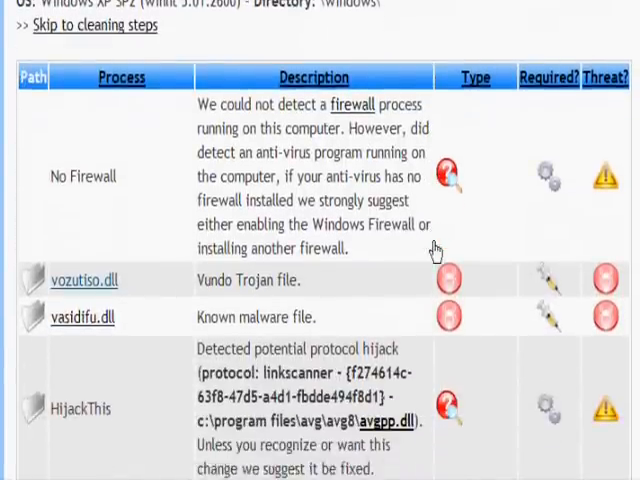
scroll(down, 3)
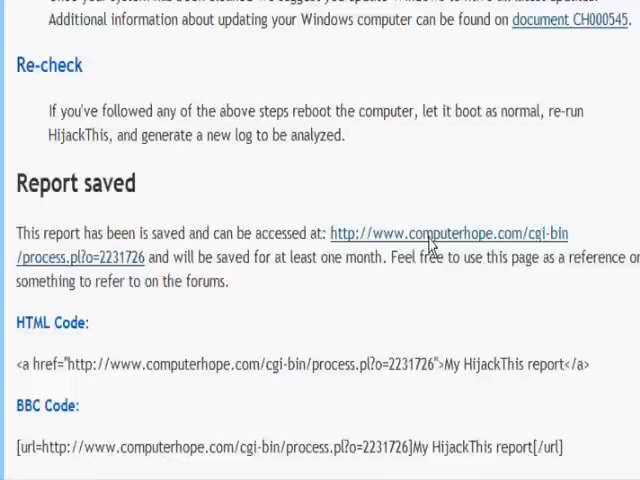
Scroll to the very bottom of the report, showing the link back to the process search page
scroll(down, 3)
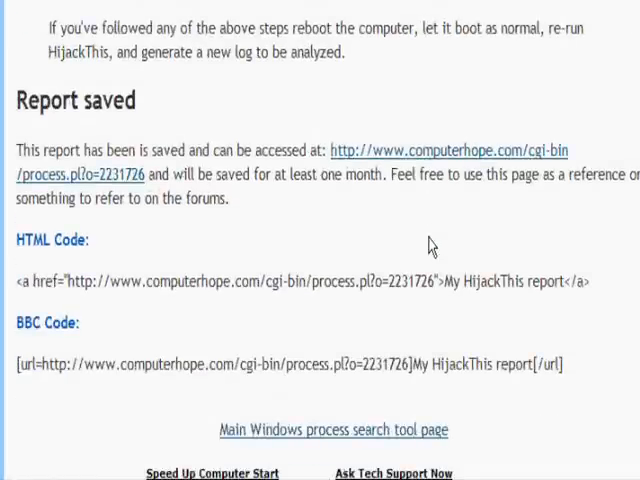